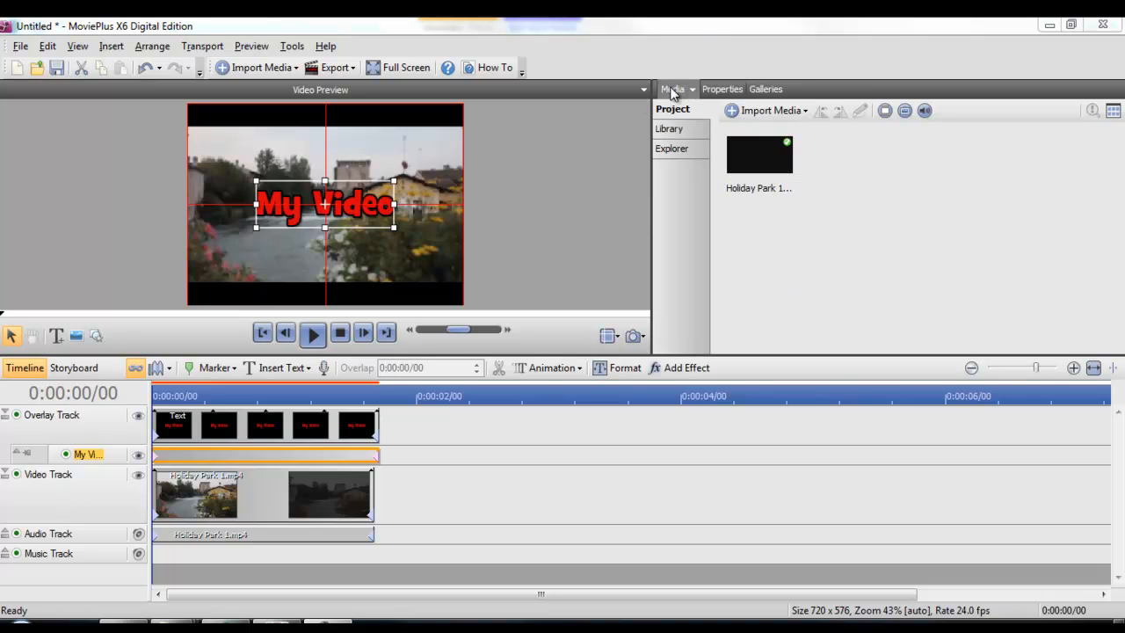
Show the Import Media options: Import, Copy from Device, Capture and Rip CD.
left_click(764, 109)
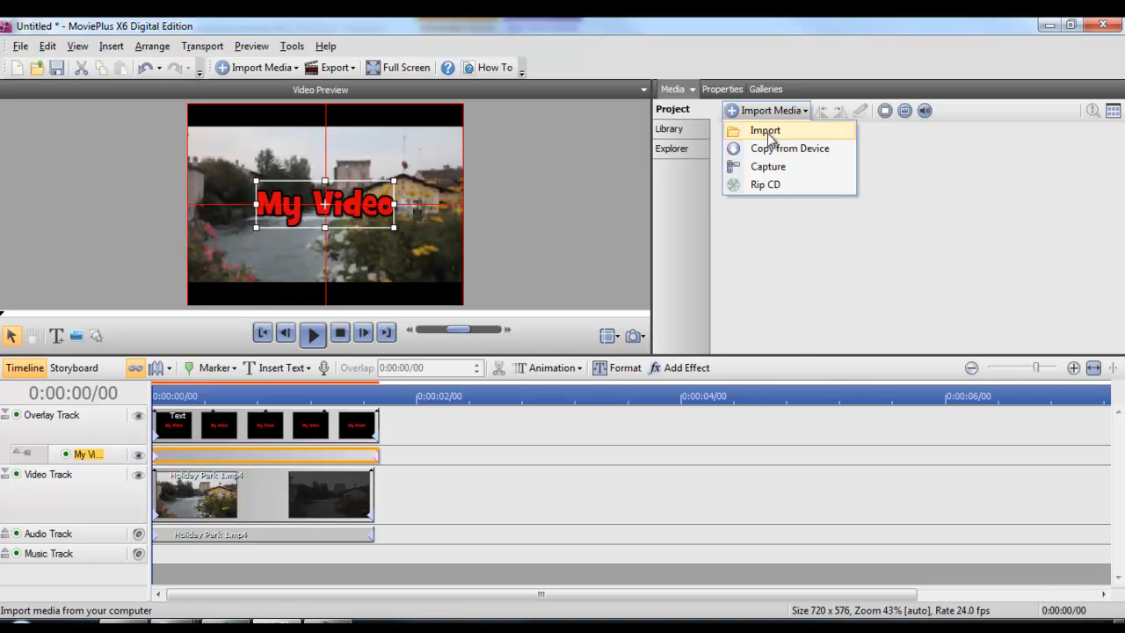
Import Beach.jpg onto the video track right after the Holiday Park clip.
left_click(763, 130)
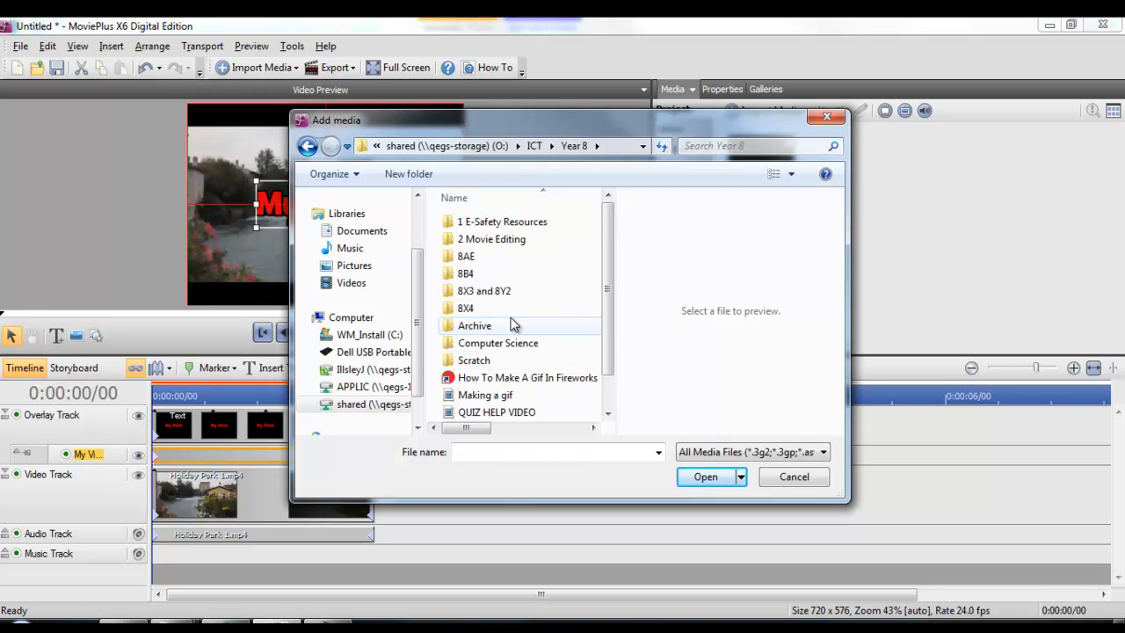
double_click(491, 238)
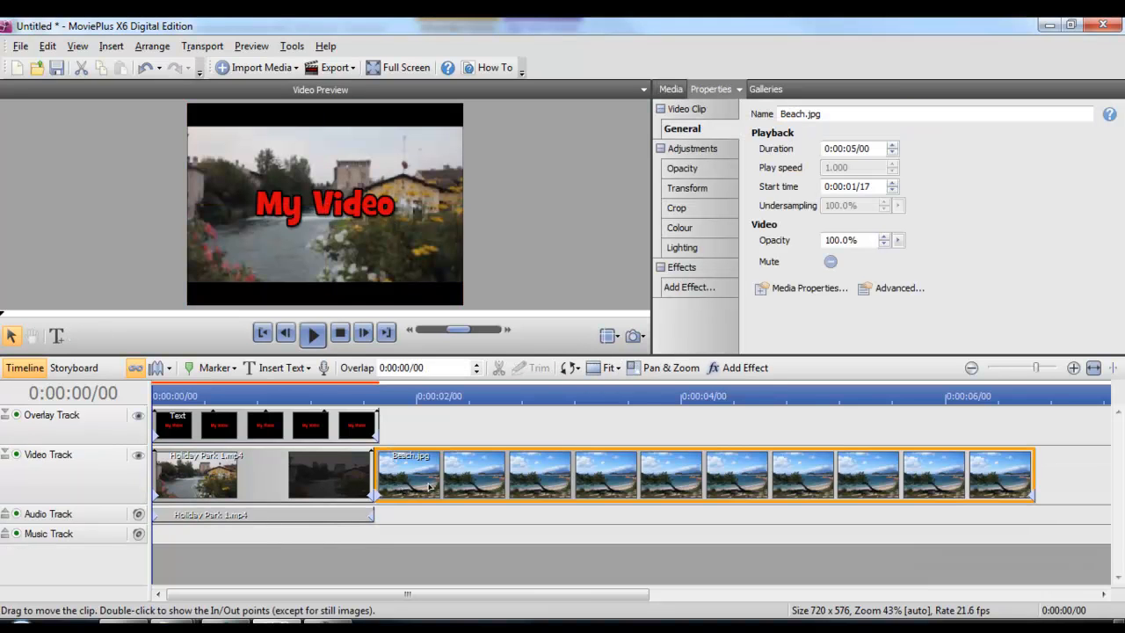
left_click(312, 332)
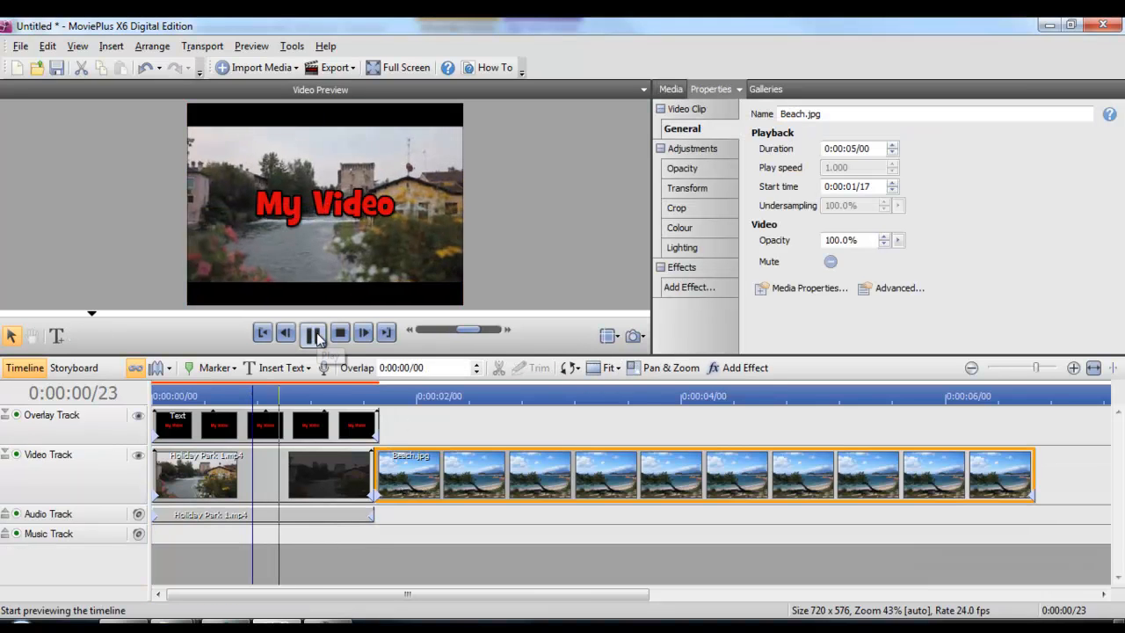
left_click(314, 332)
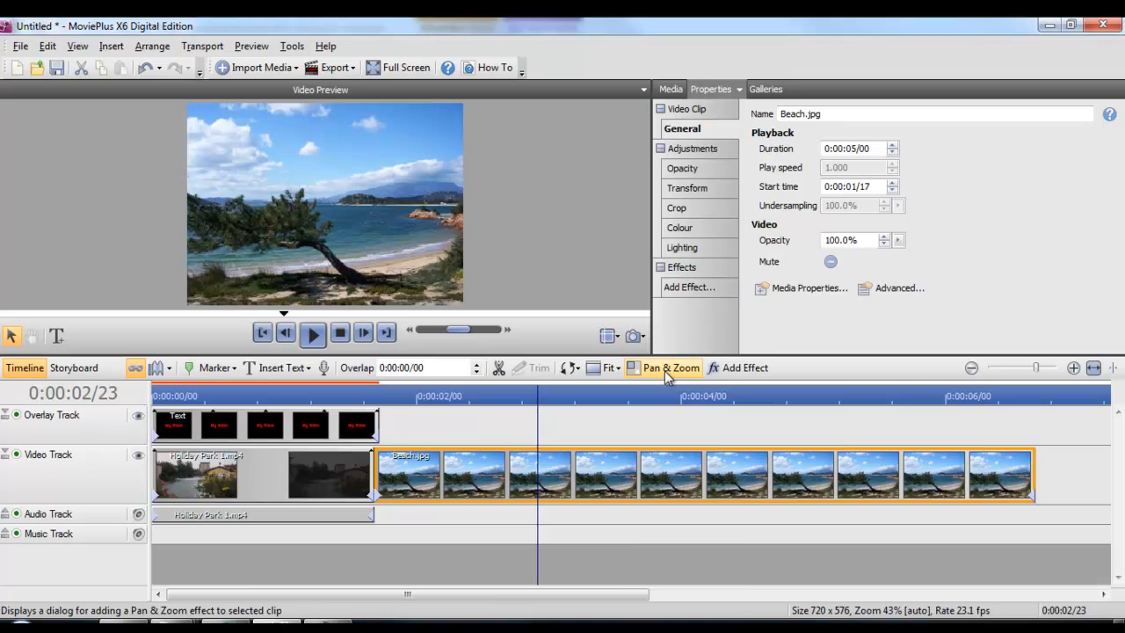
Pan Beach.jpg left to right with the End frame on the right, then preview and play back.
left_click(664, 368)
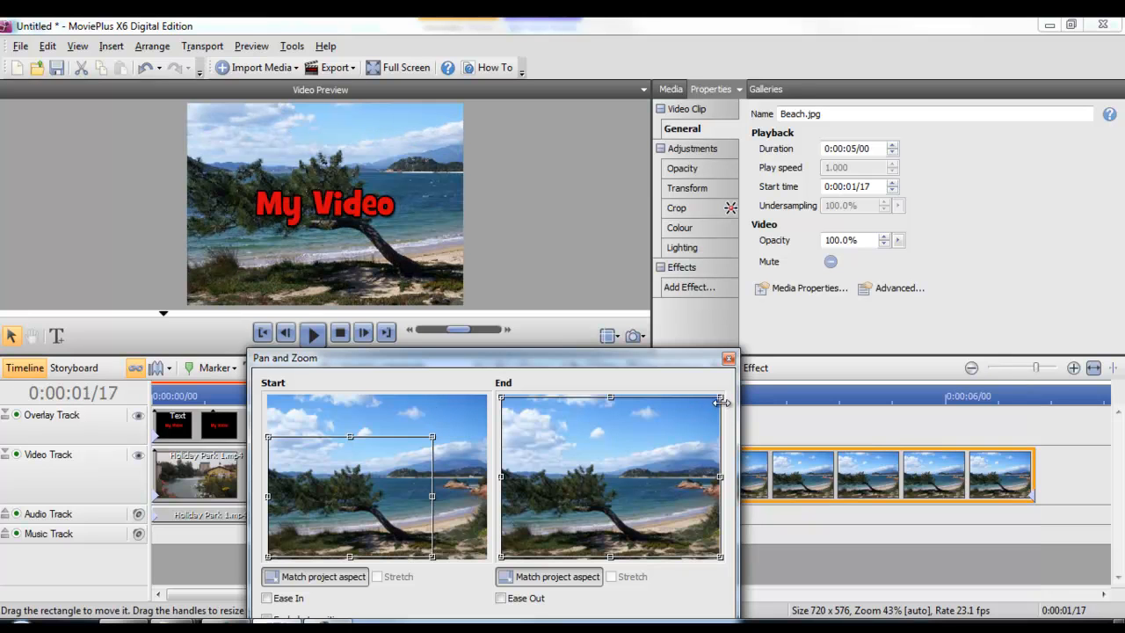
left_click_drag(719, 398, 670, 416)
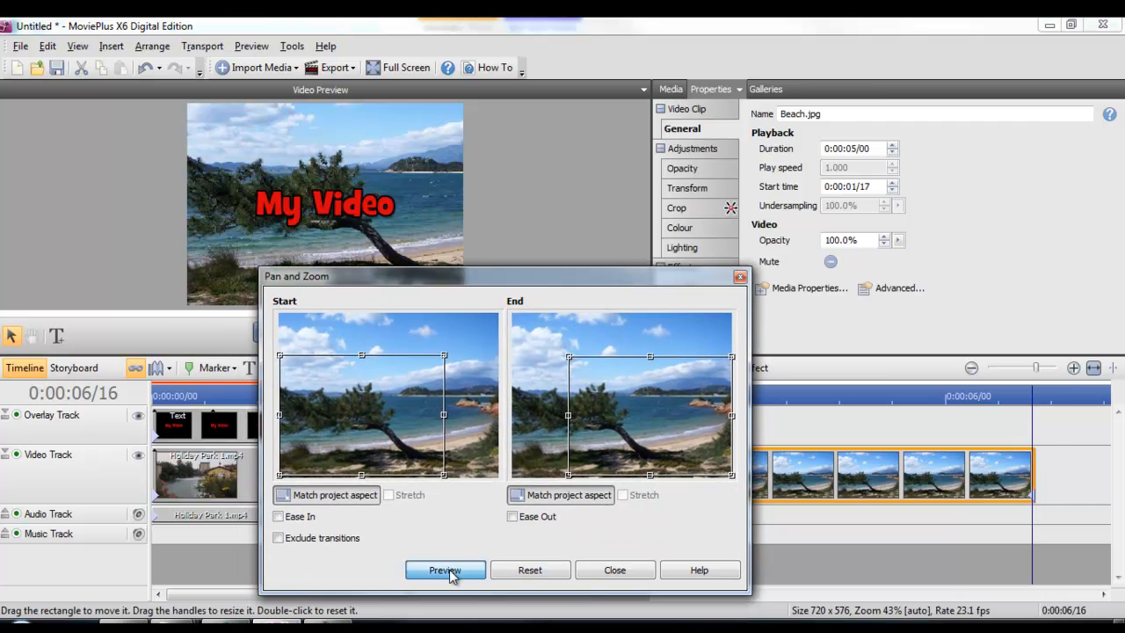
left_click(444, 569)
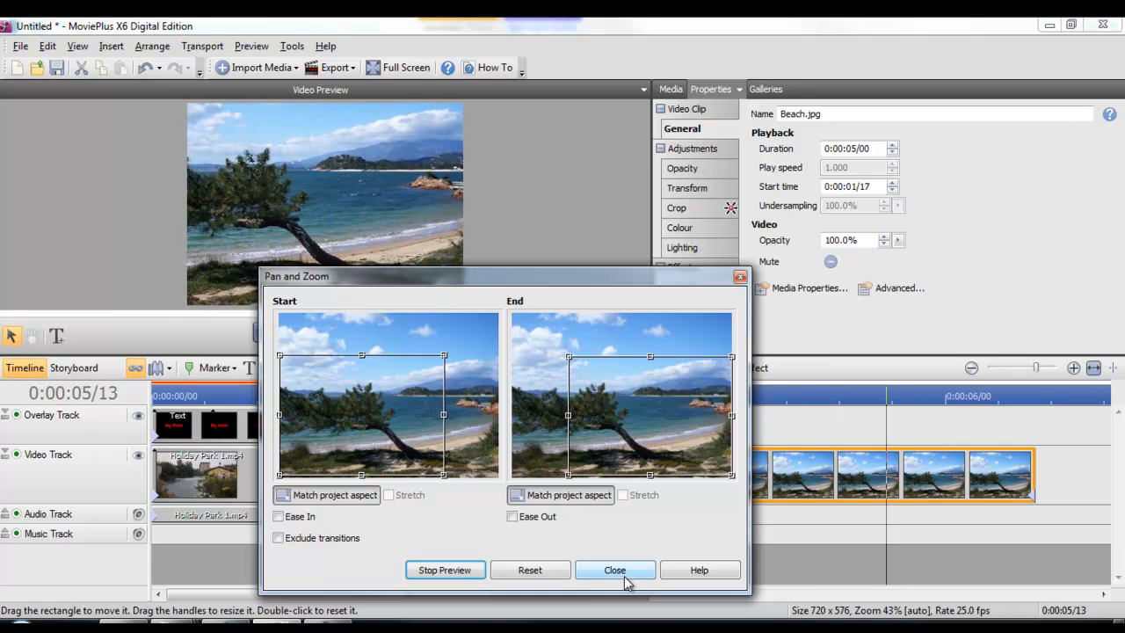
left_click(614, 570)
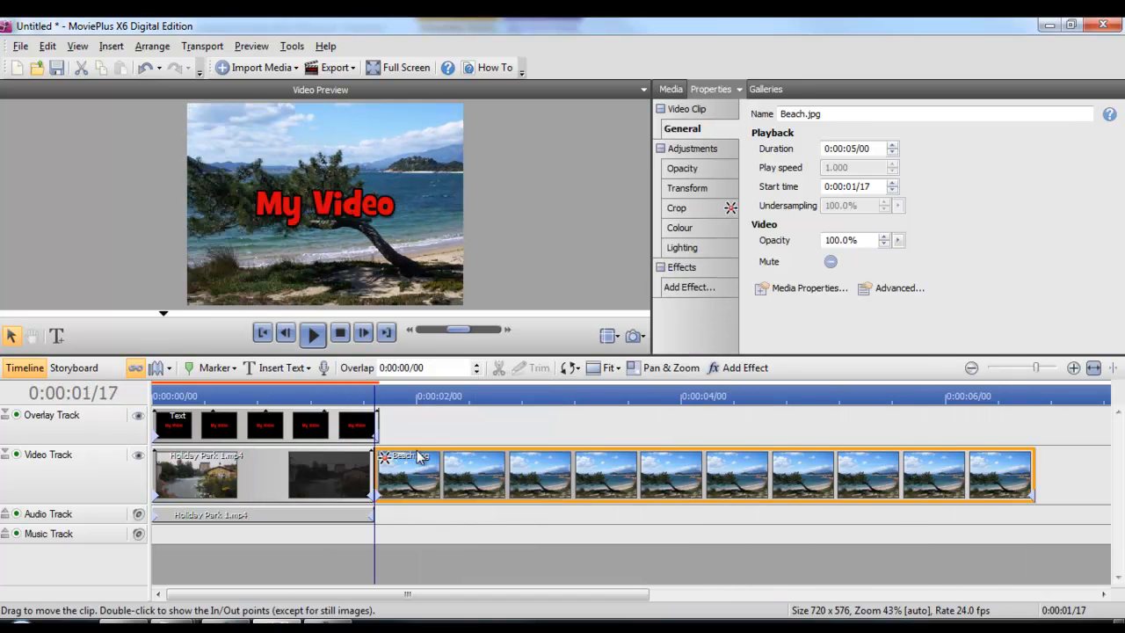
left_click(312, 332)
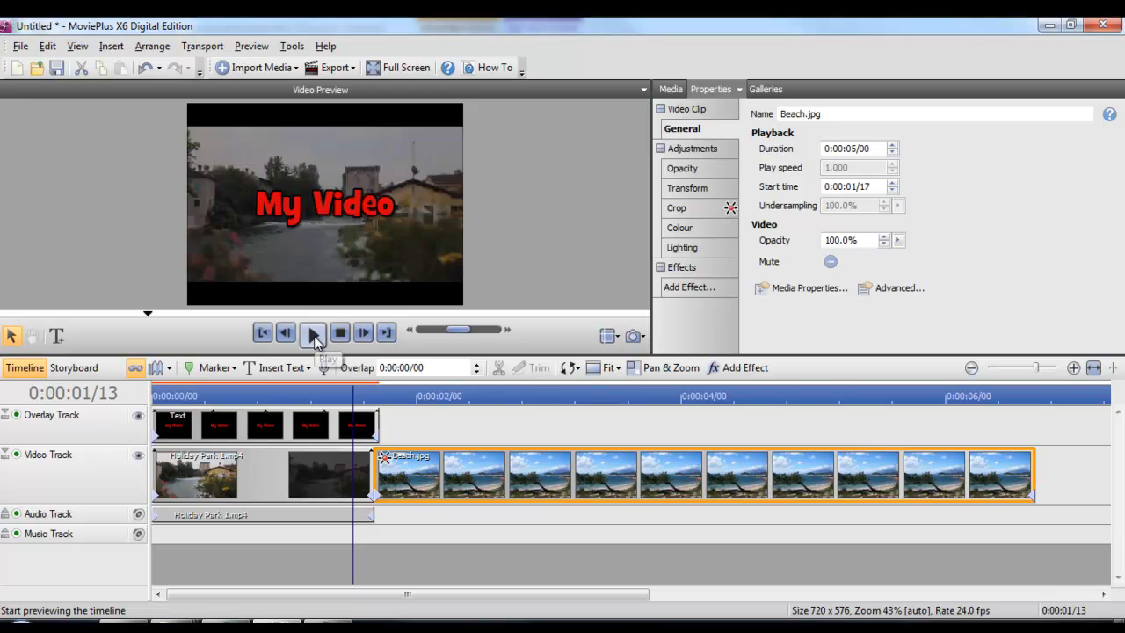
left_click(313, 332)
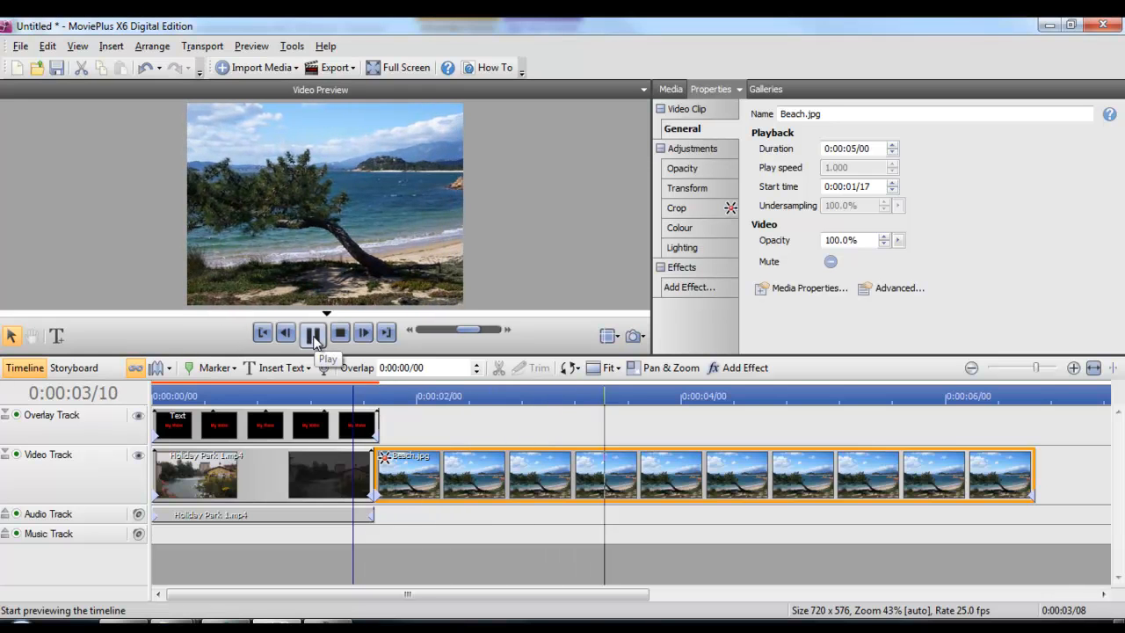